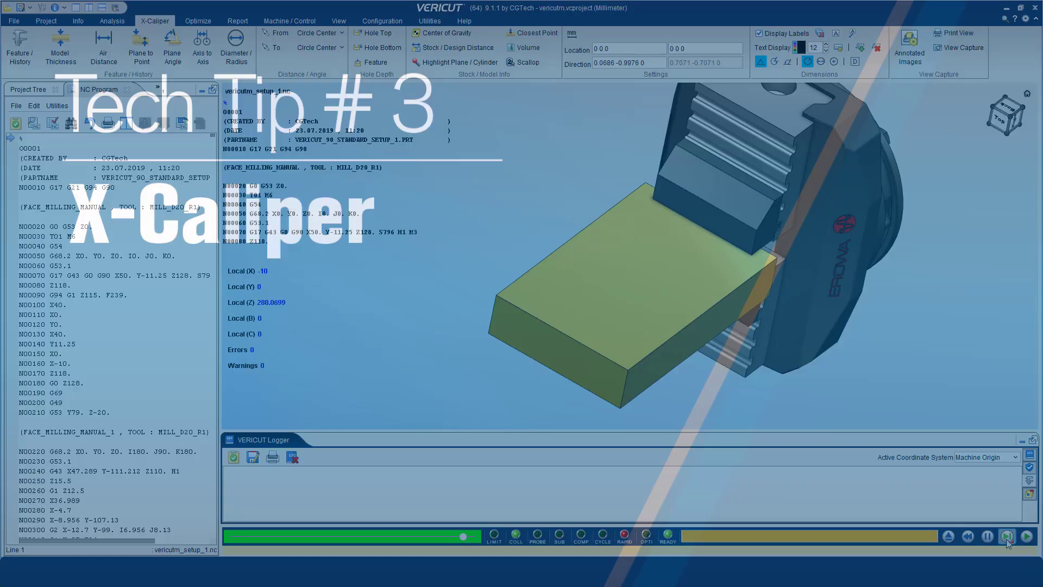
- Run the NC program so the tool starts cutting the pocket into the stock
{"action": "left_click", "coordinate": [1006, 536]}
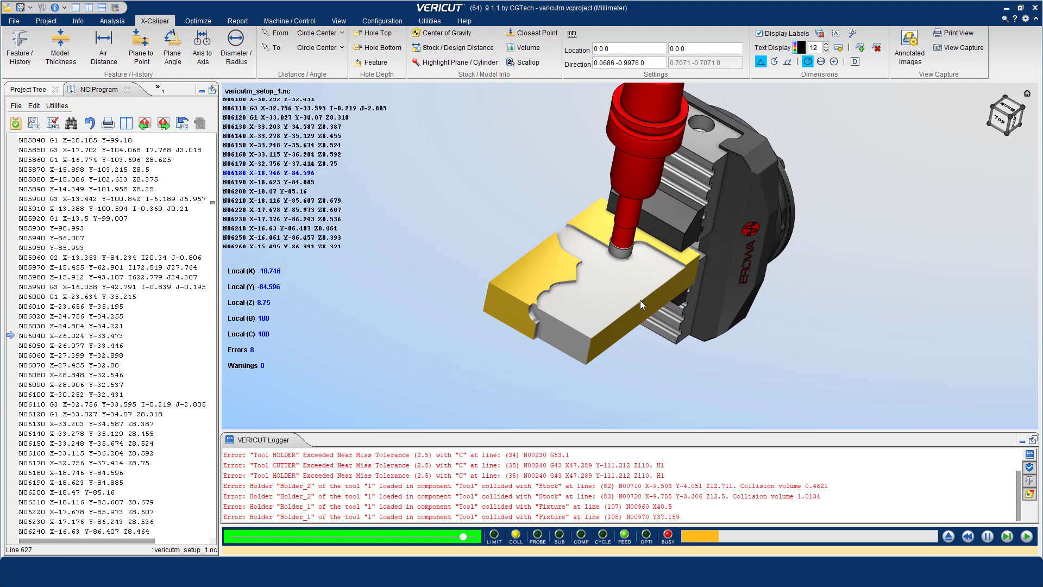
- Let the simulation run to the end of setup, producing the part with pockets, holes and bore
{"action": "left_click", "coordinate": [1026, 537]}
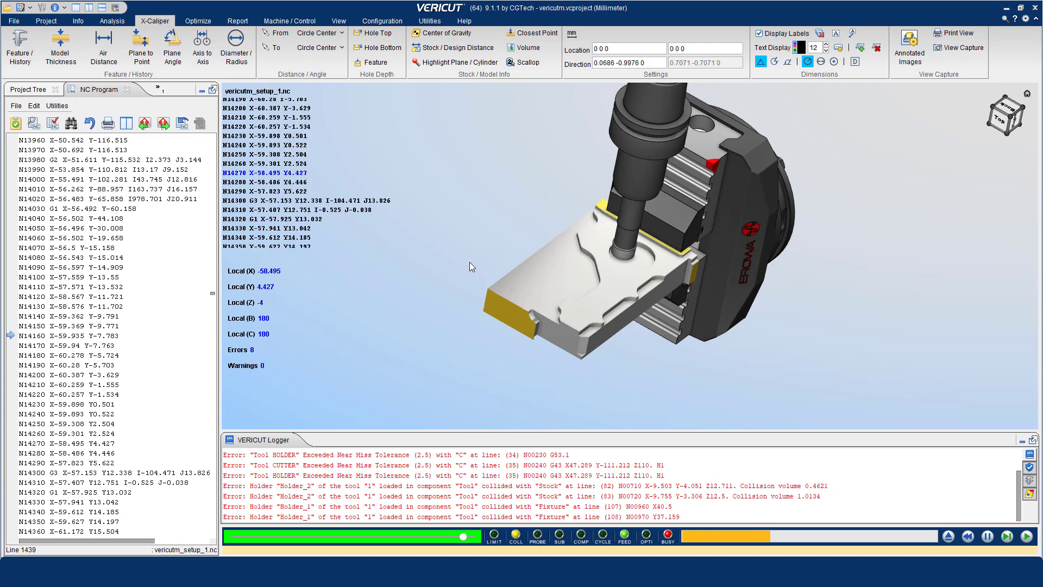
{"action": "left_click", "coordinate": [1026, 537]}
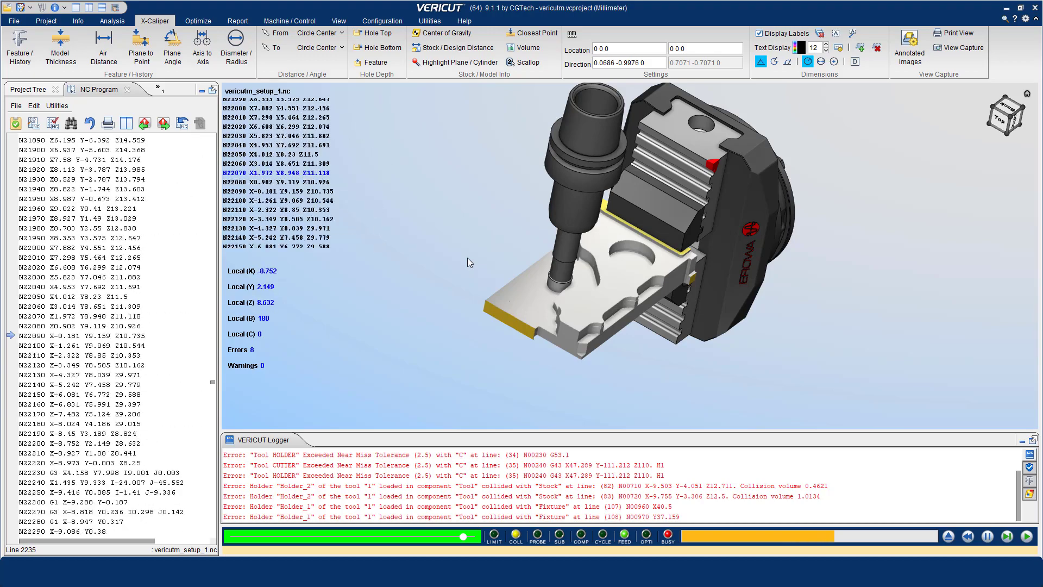
{"action": "left_click", "coordinate": [1025, 536]}
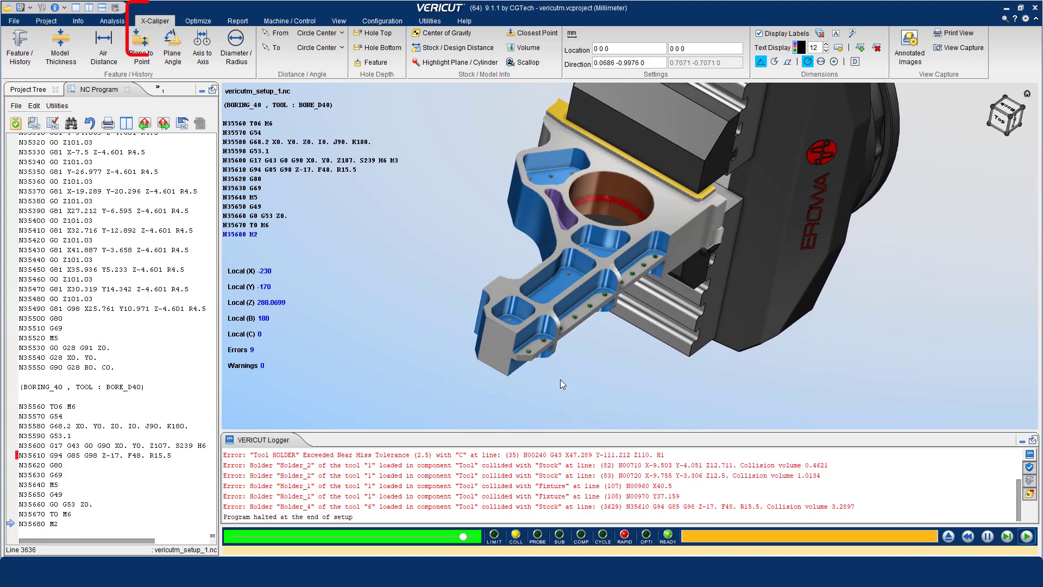
- Switch to the Analysis ribbon's X-Caliper measurement tools
{"action": "left_click", "coordinate": [111, 20]}
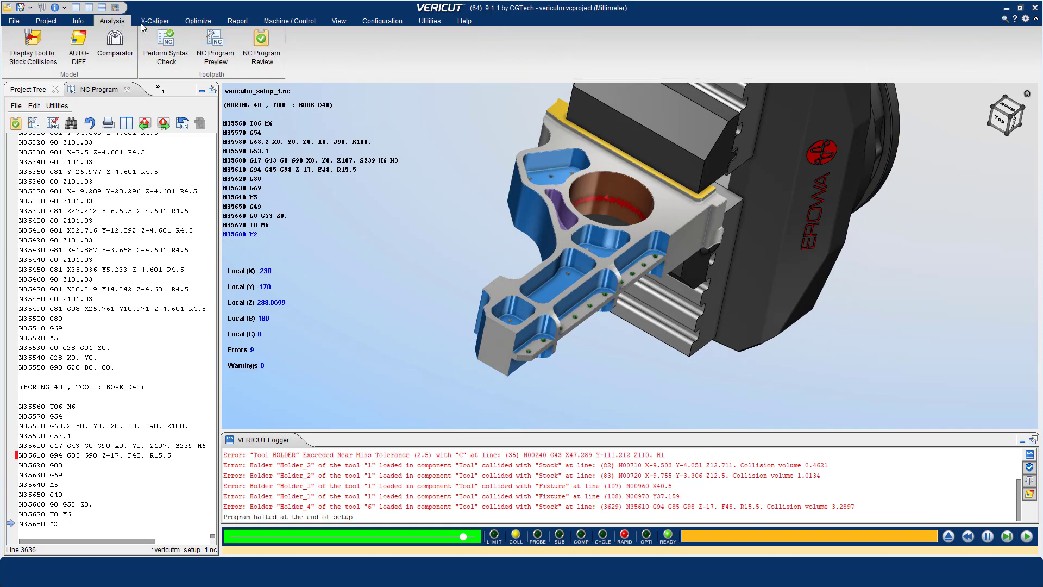
{"action": "left_click", "coordinate": [154, 21]}
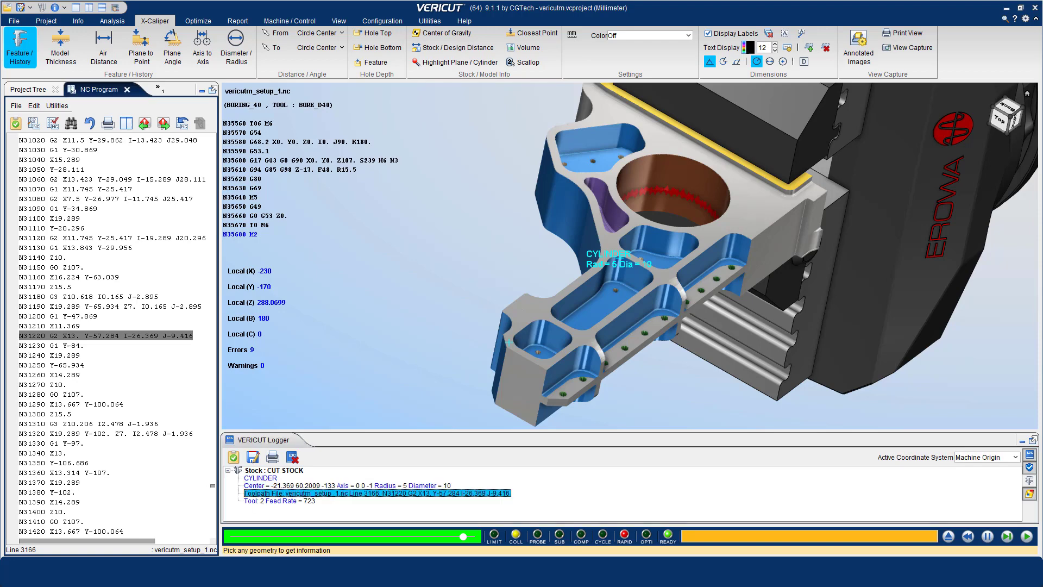
{"action": "mouse_move", "coordinate": [211, 487]}
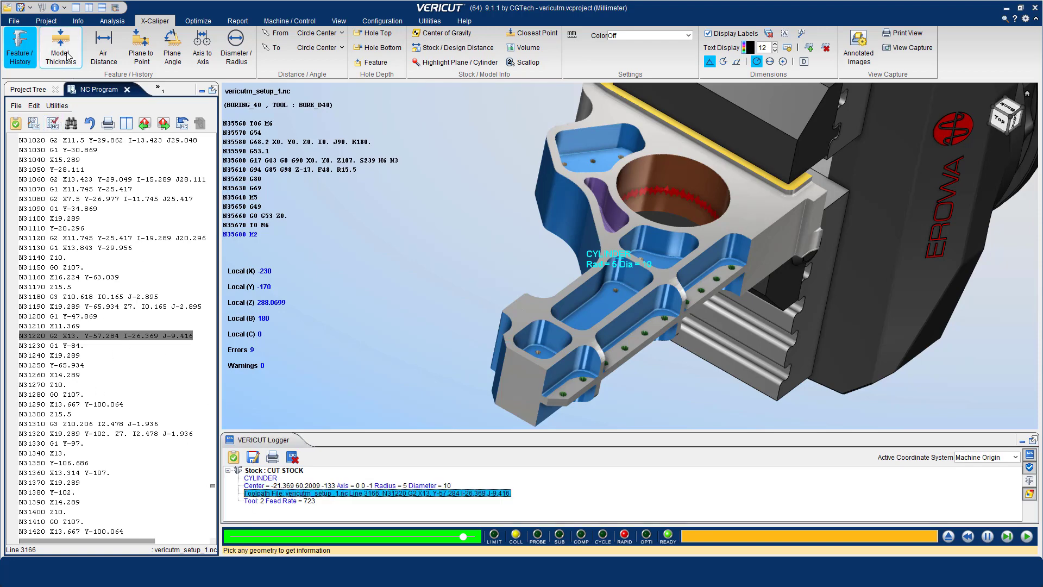
- Measure Model Thickness on two rib walls, giving 3.00 mm and 2.87 mm
{"action": "left_click", "coordinate": [59, 46]}
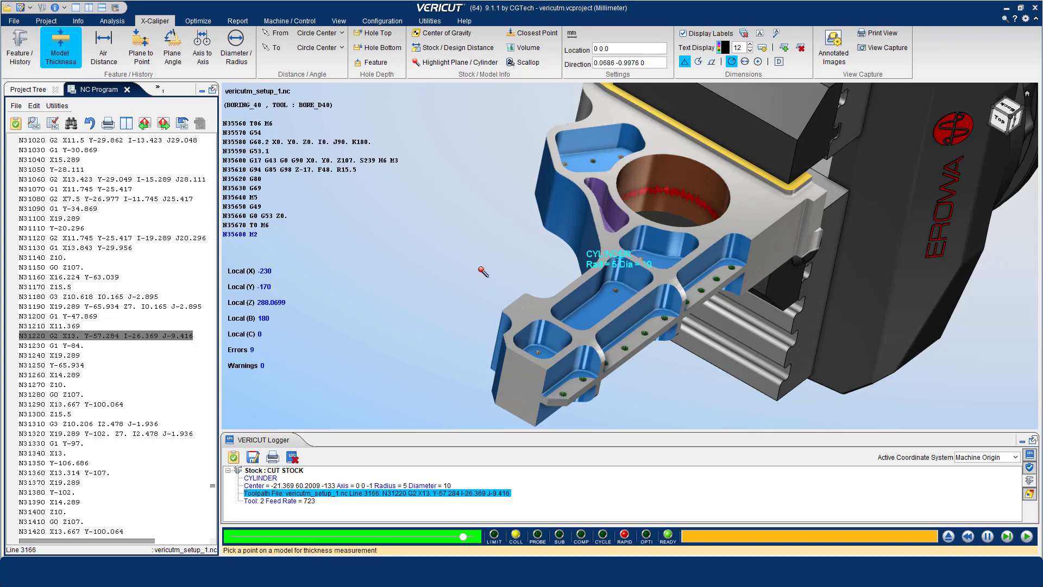
{"action": "left_click", "coordinate": [576, 319]}
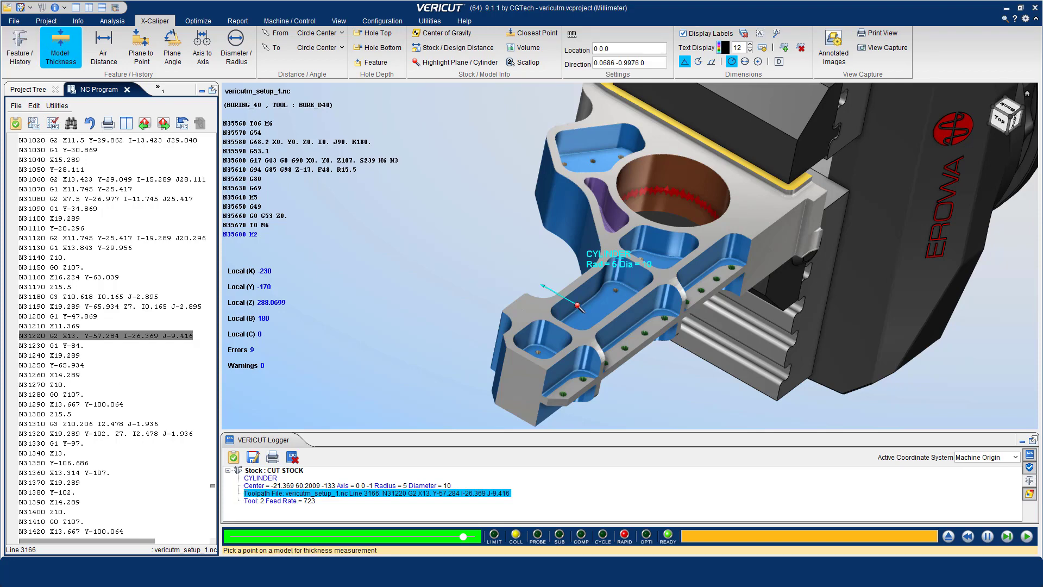
{"action": "left_click", "coordinate": [628, 332]}
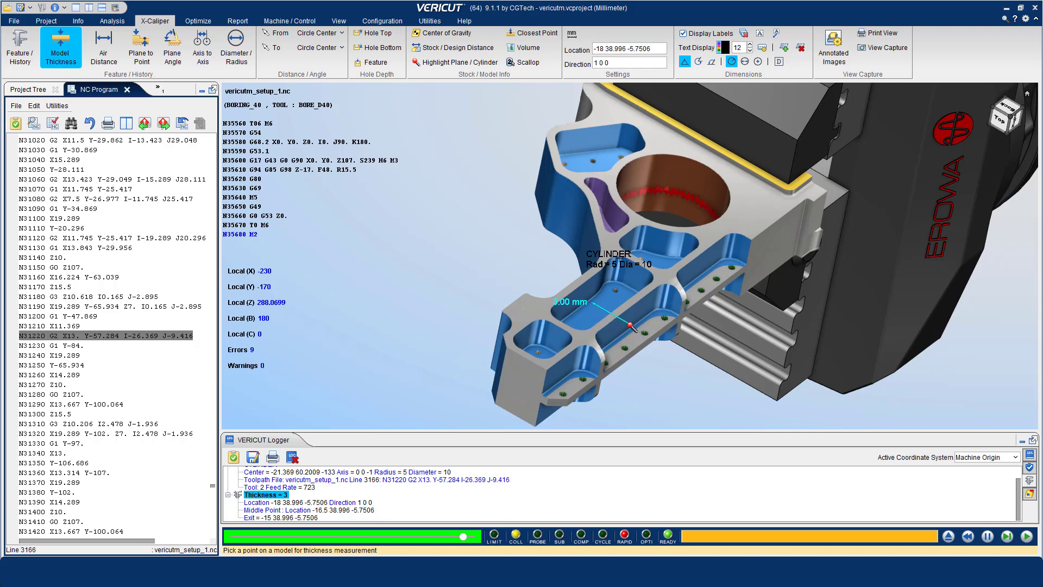
{"action": "left_click", "coordinate": [641, 355]}
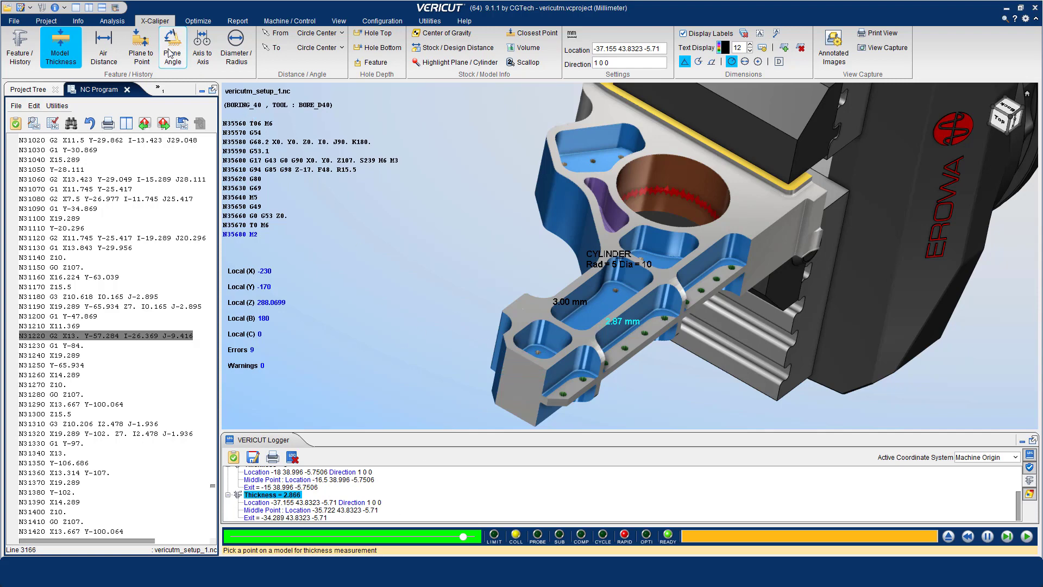
- Measure the 135° Plane Angle between two faces, then remove its dimension from the view
{"action": "left_click", "coordinate": [171, 47]}
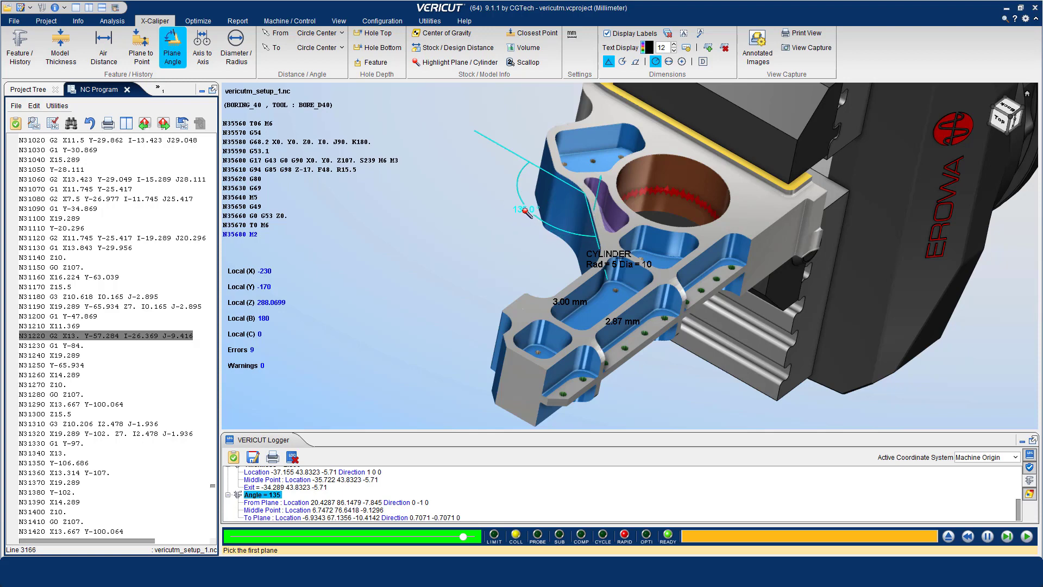
{"action": "right_click", "coordinate": [526, 211]}
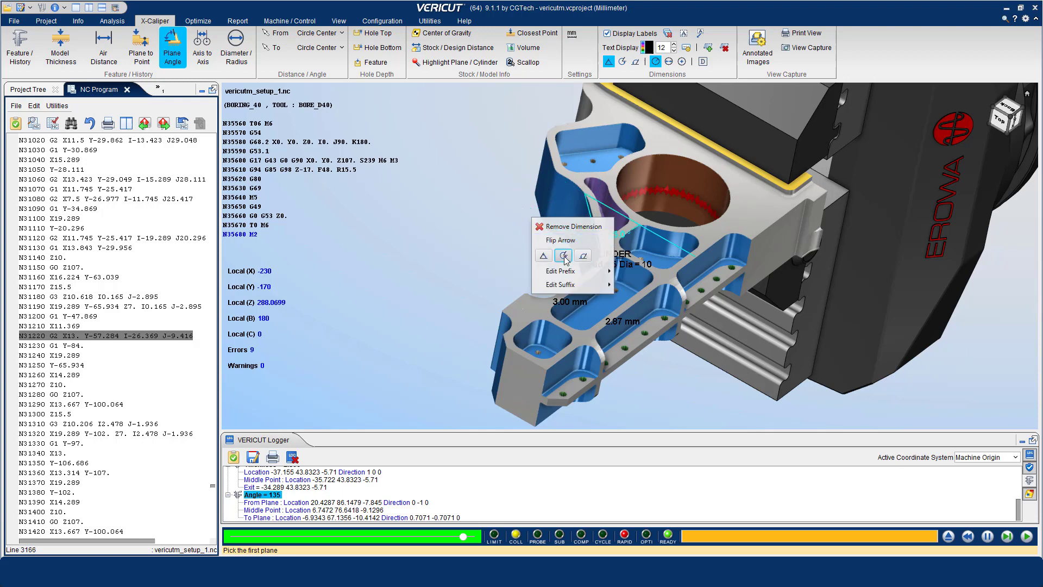
{"action": "left_click", "coordinate": [560, 239]}
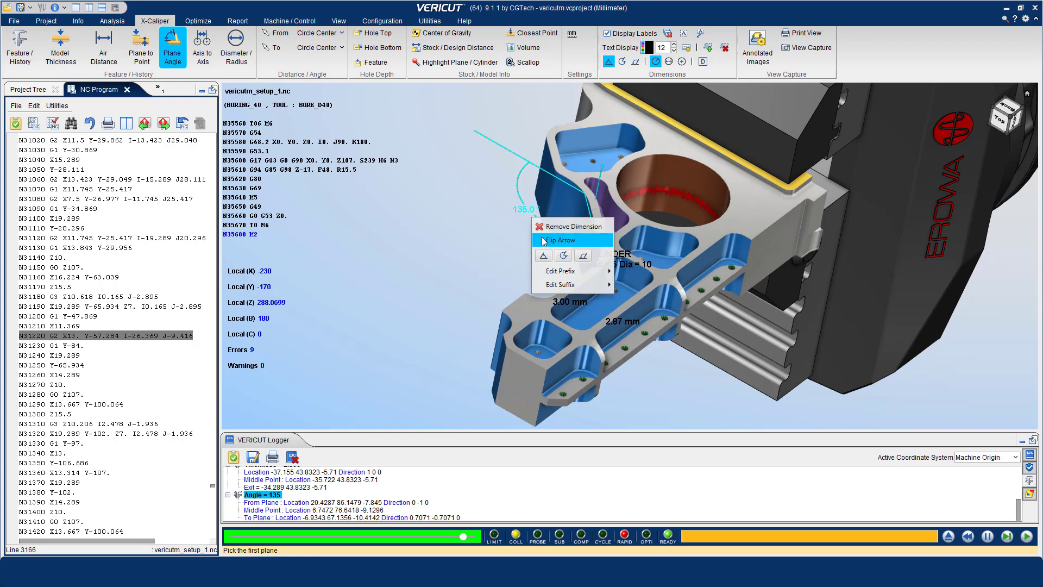
{"action": "left_click", "coordinate": [569, 226]}
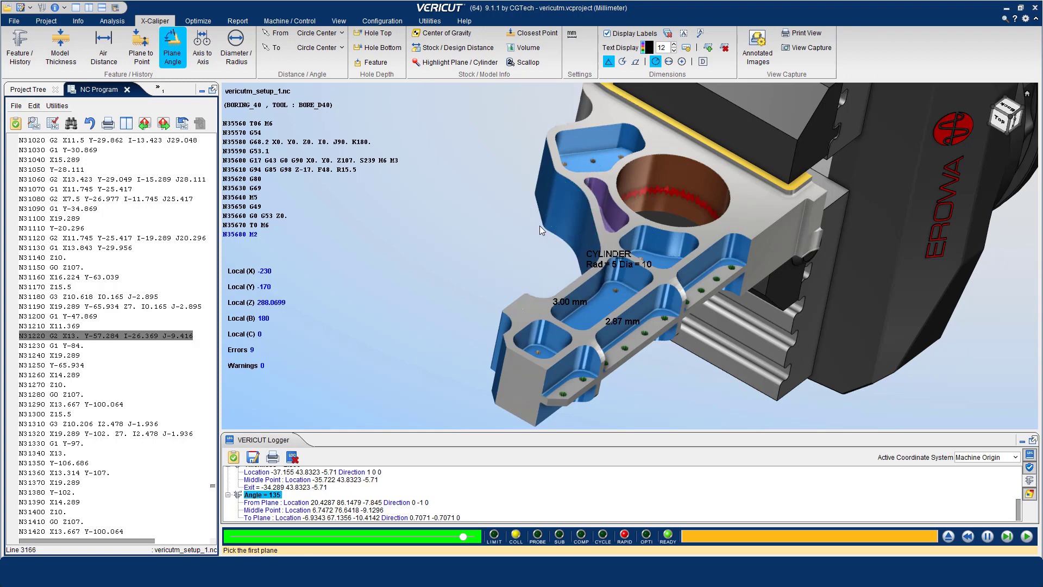
{"action": "mouse_move", "coordinate": [87, 51]}
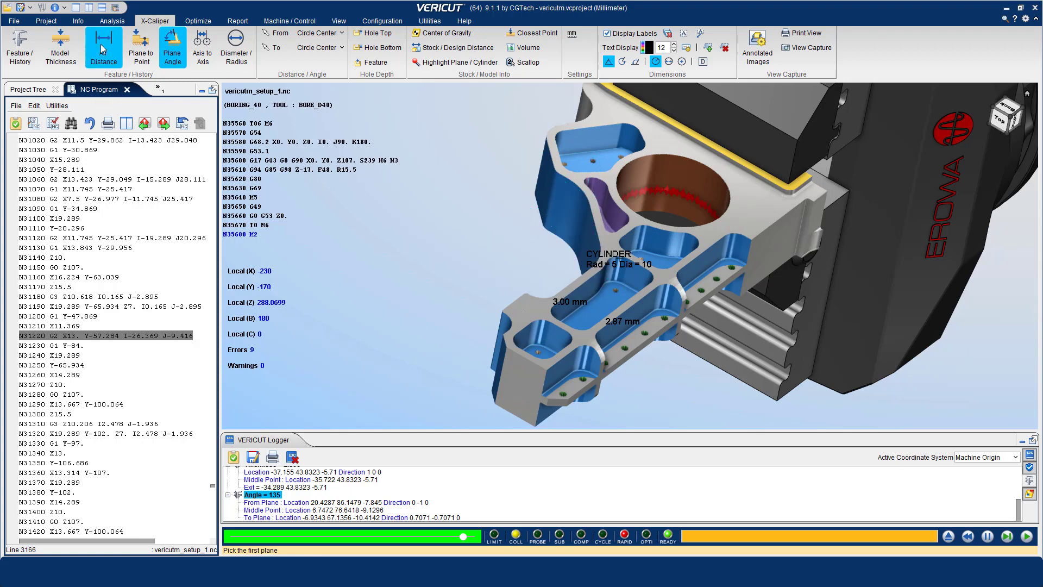
- Measure the 31.40 mm Air Distance across the top pocket and set the next distance to start From a hole
{"action": "left_click", "coordinate": [103, 46]}
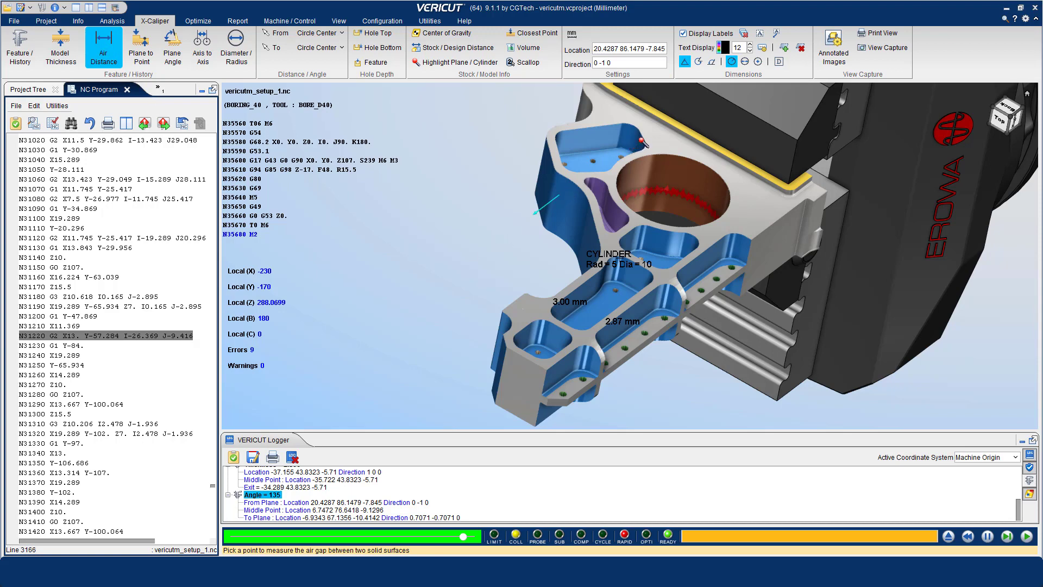
{"action": "left_click", "coordinate": [639, 142]}
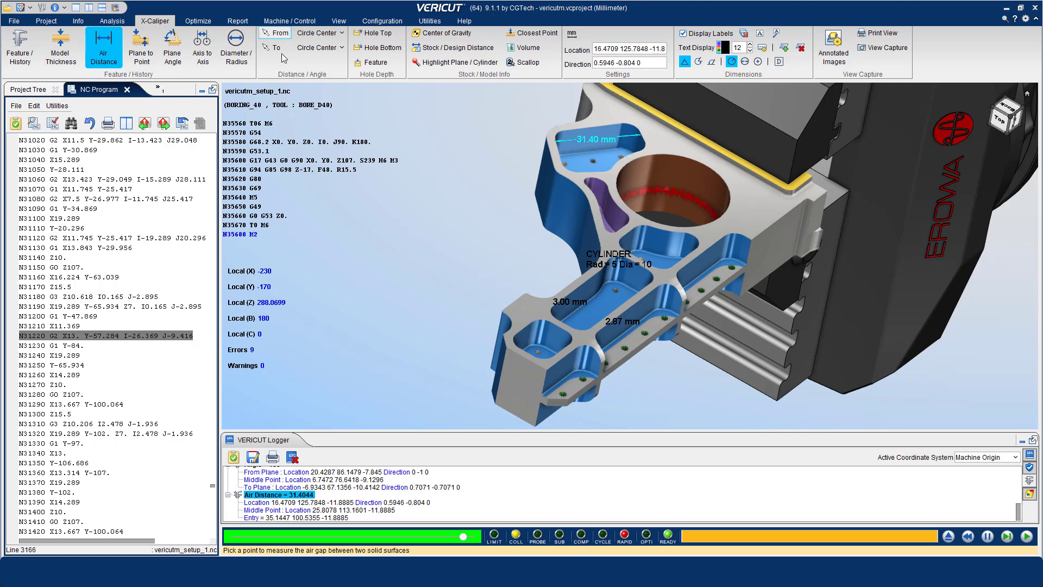
{"action": "left_click", "coordinate": [278, 33]}
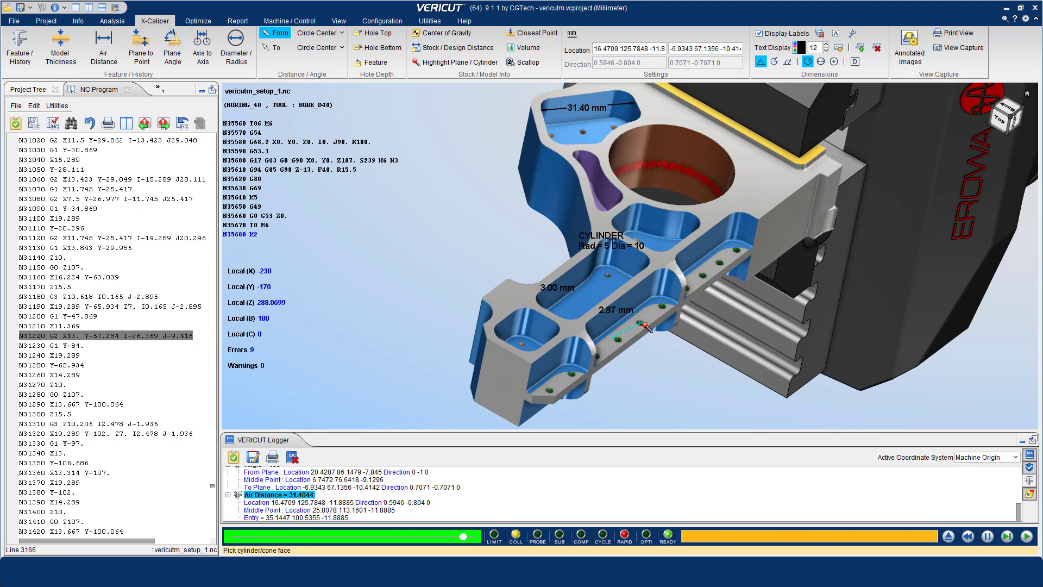
- Measure the 12.04 mm Circle Center distance between the two small holes on the lower rib
{"action": "left_click", "coordinate": [268, 46]}
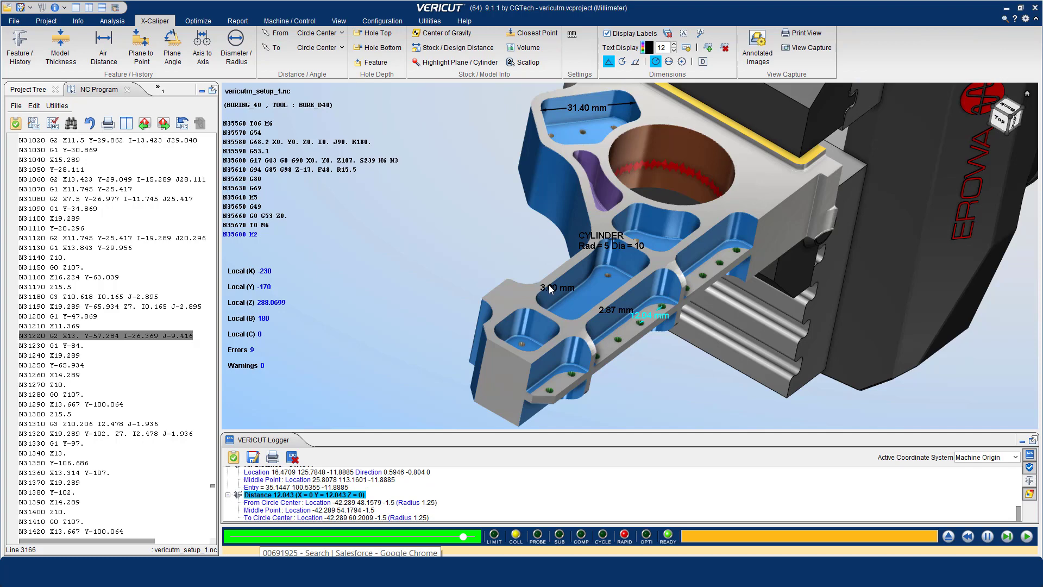
- Remove the 3.00 mm thickness dimension, leaving the 2.87 mm and 12.04 mm labels
{"action": "right_click", "coordinate": [550, 287]}
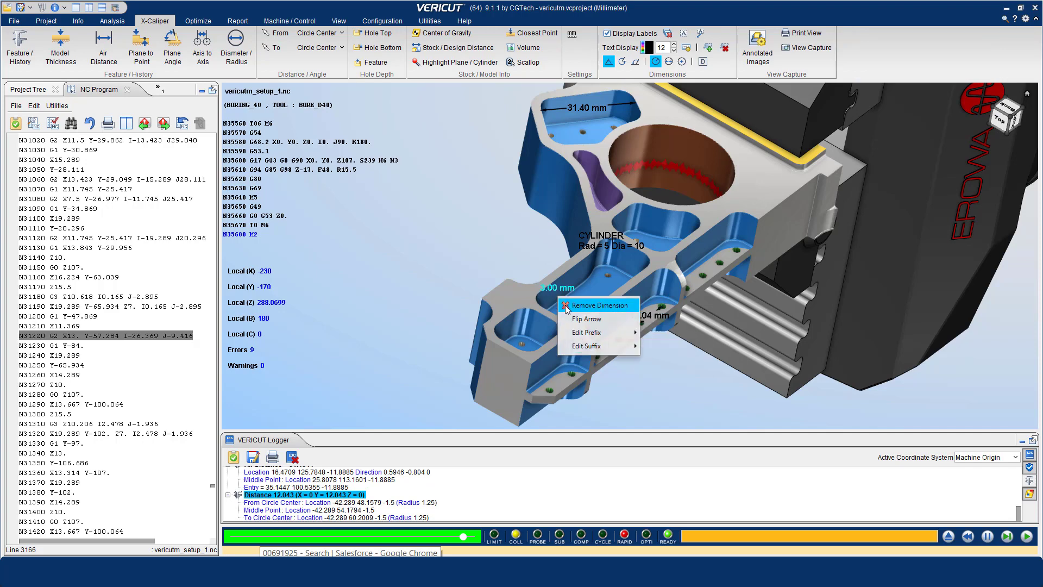
{"action": "left_click", "coordinate": [567, 305]}
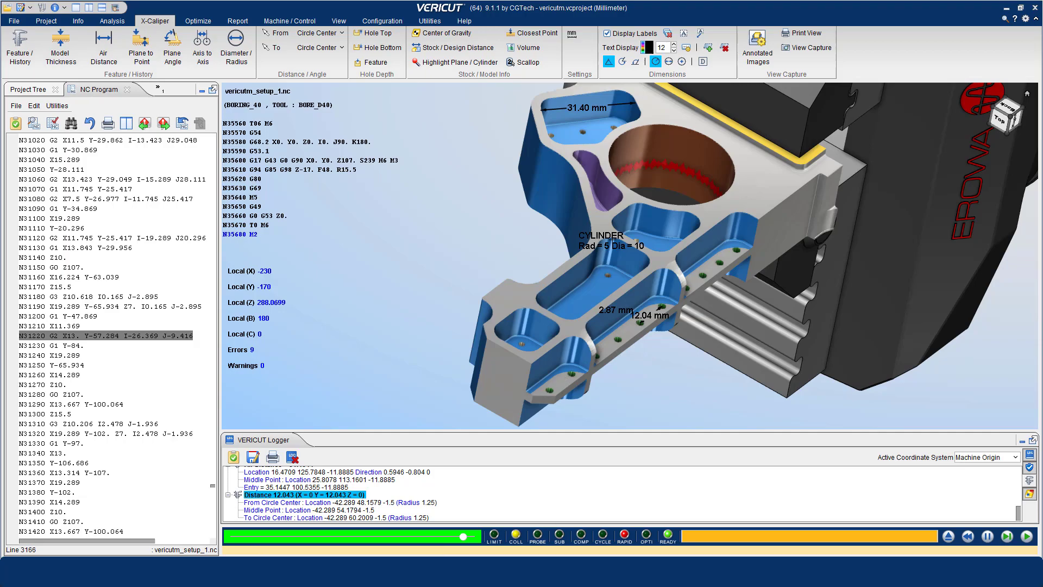